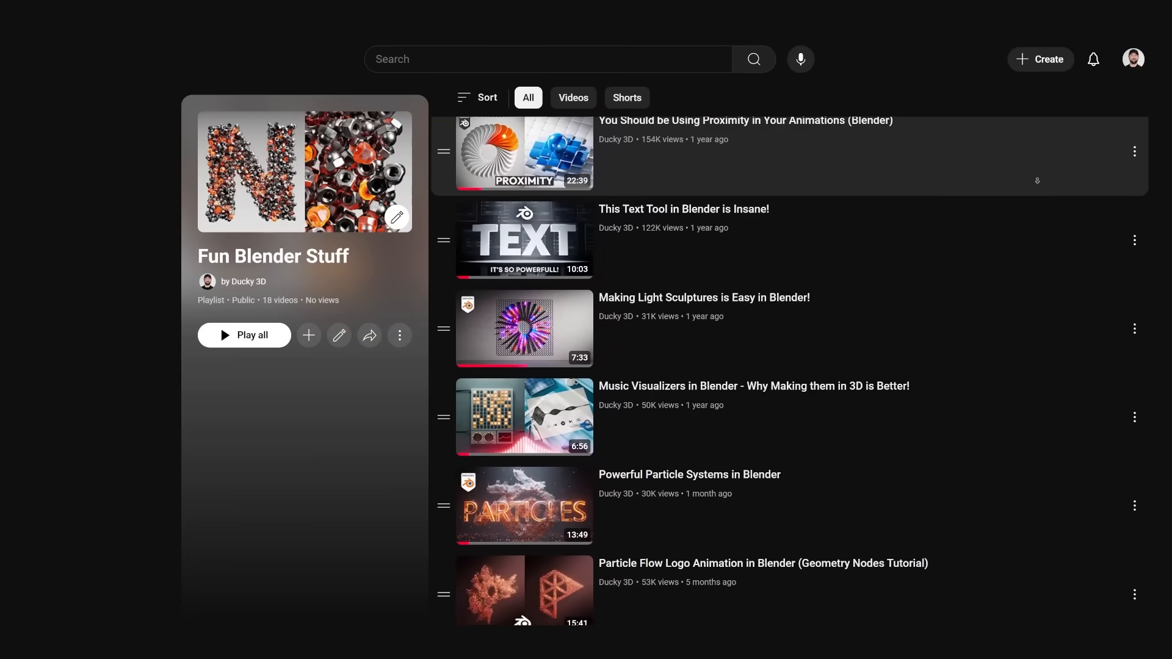
Drag the Empty's Location Z so the sphere passes over the planes and they tilt
scroll(down, 3)
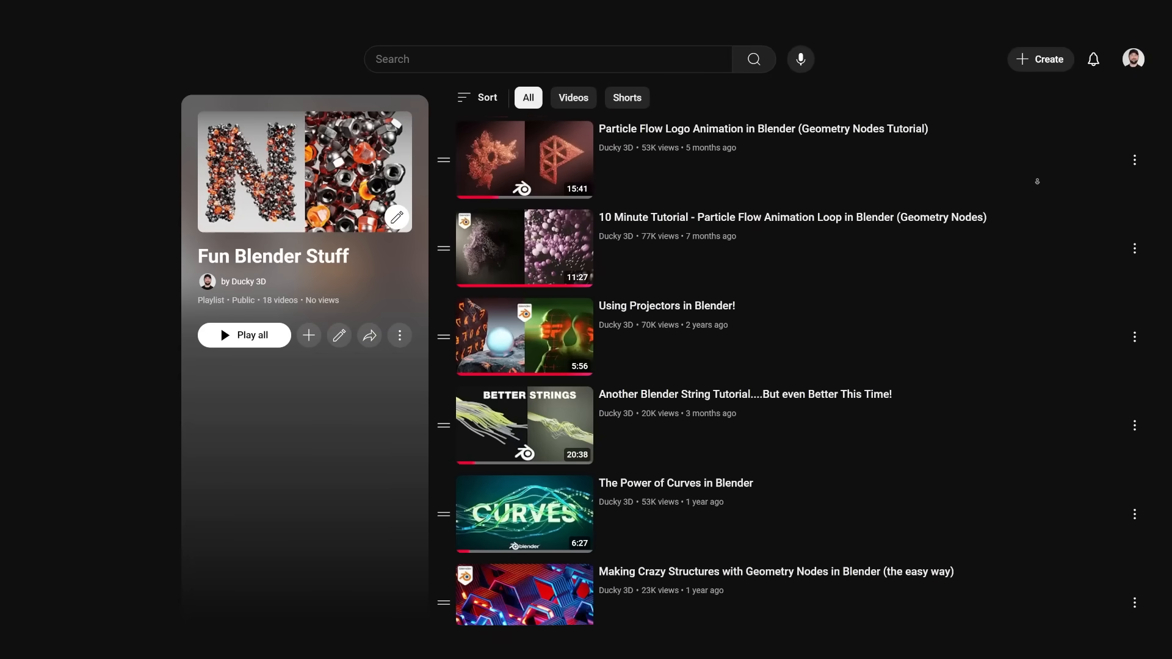
scroll(down, 3)
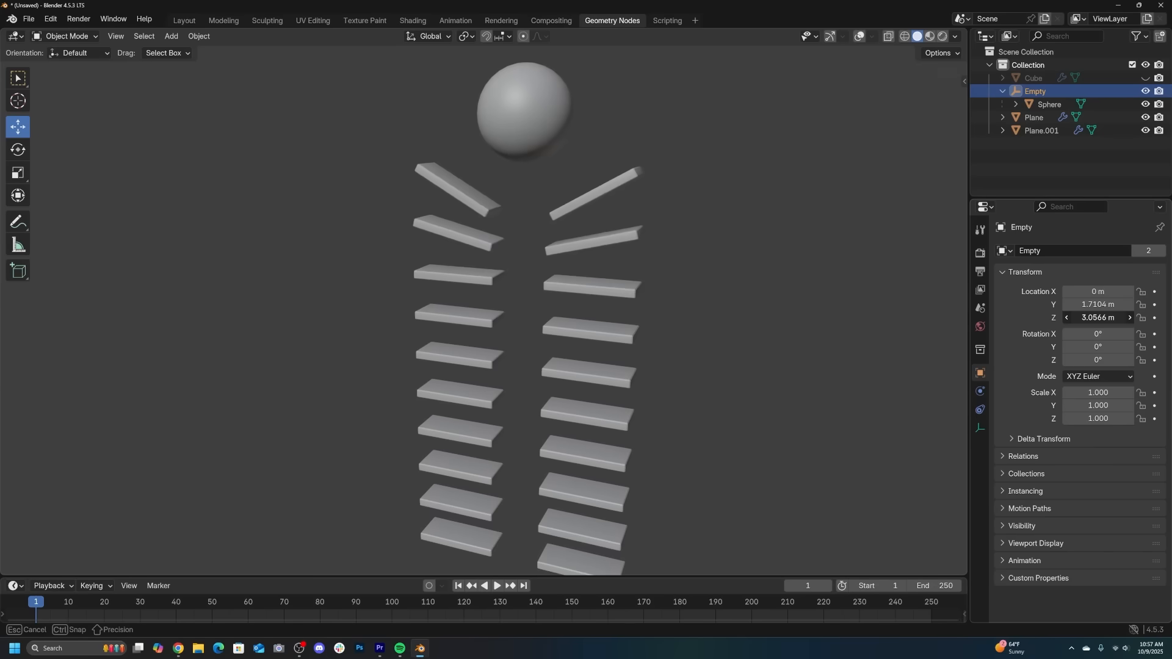
drag(1095, 317, 1095, 317)
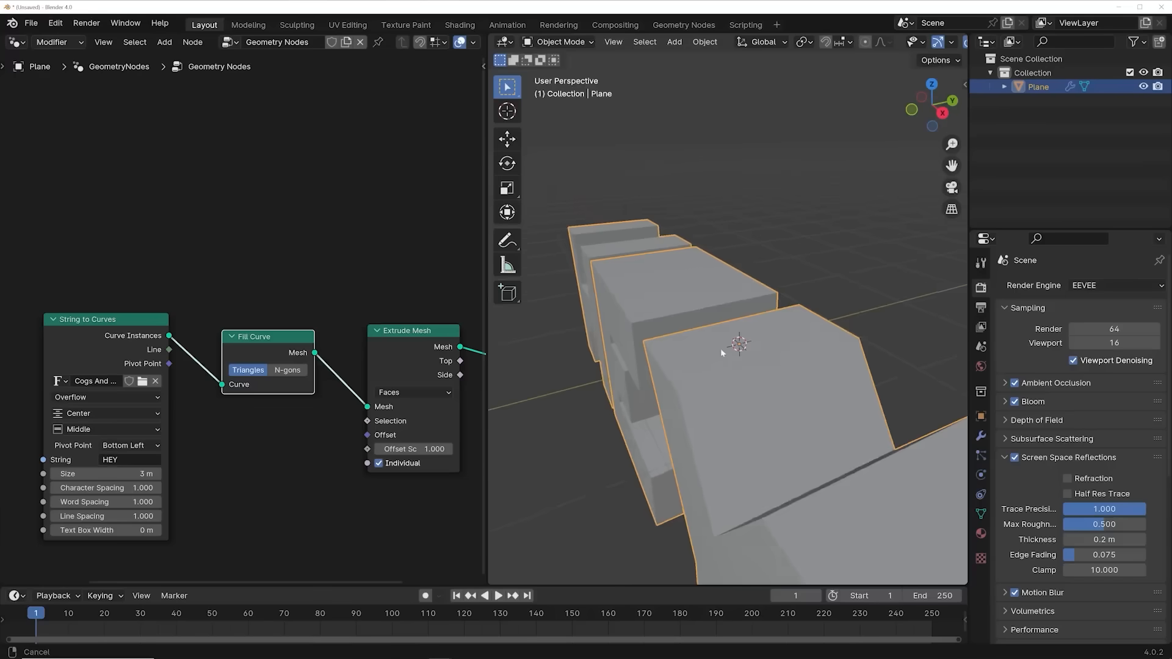
Inspect the extruded text letters from another angle and continue building the node chain
drag(433, 448, 404, 448)
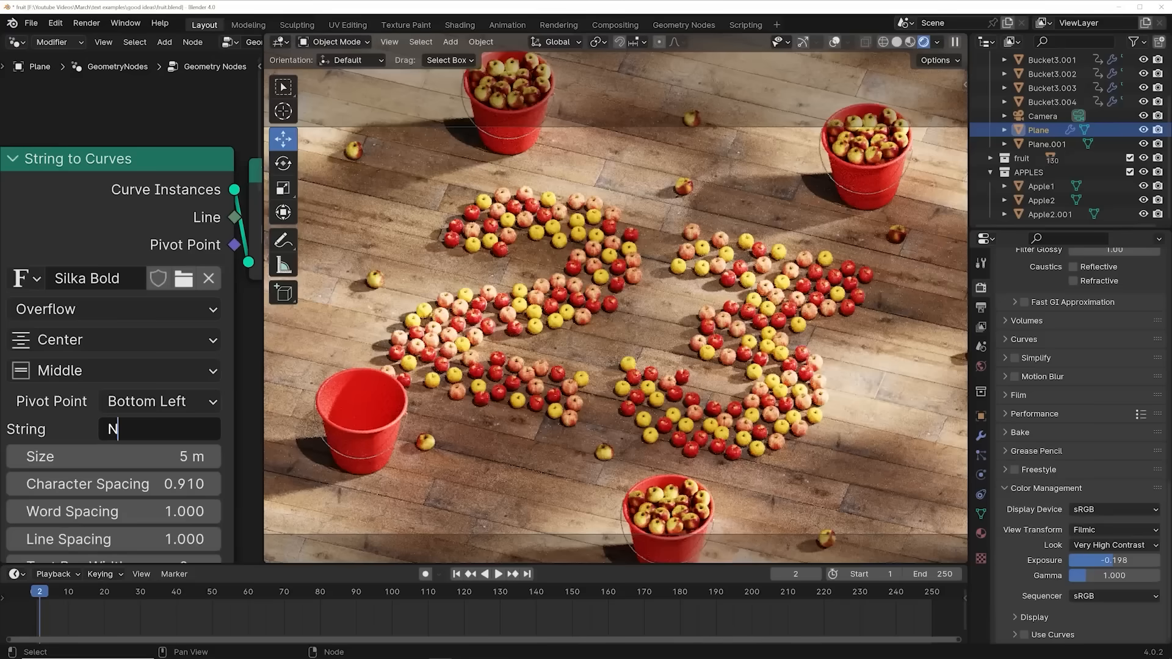
text(O)
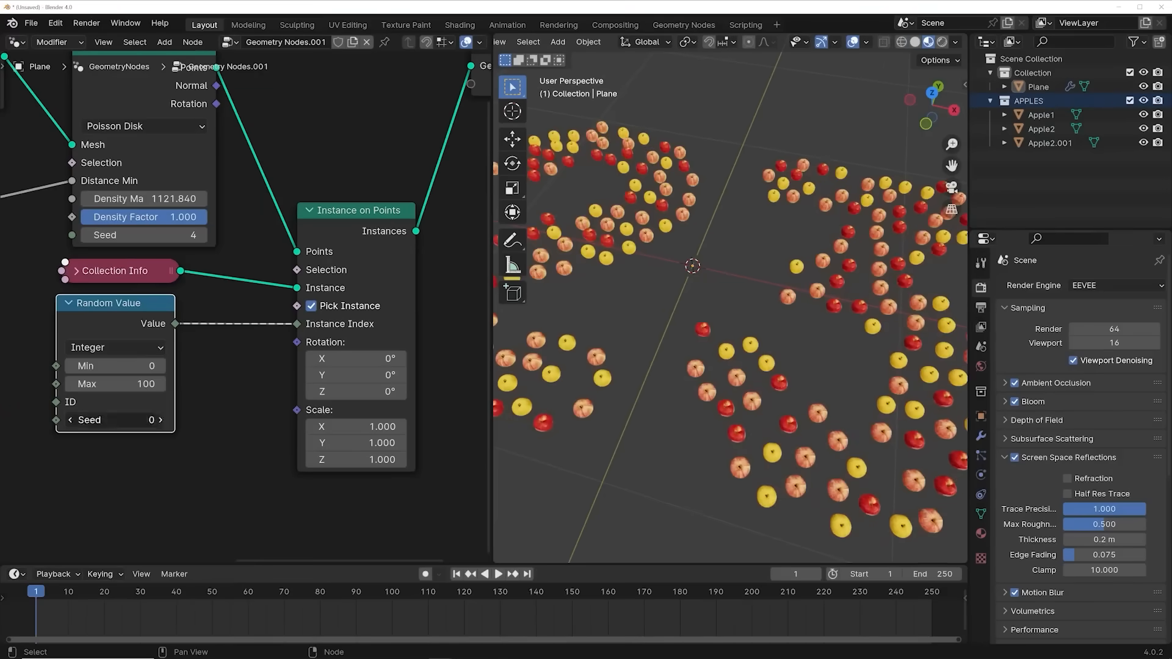
click(158, 419)
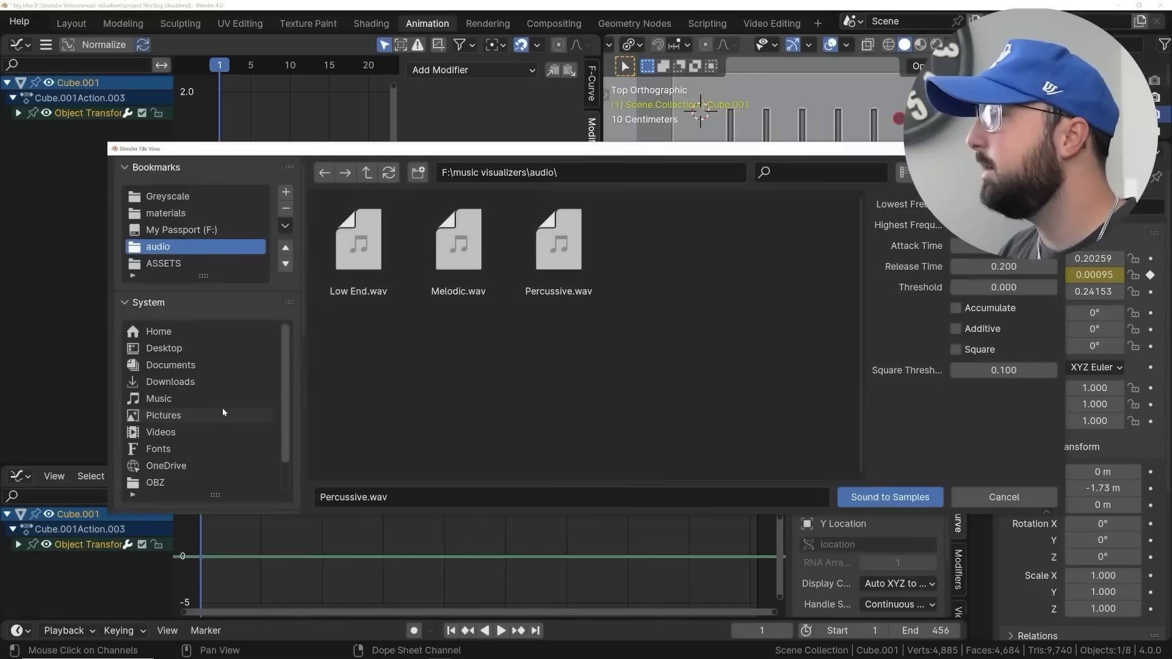
Pick Percussive.wav in the Sound to Samples file browser to drive the cube's location curve
click(889, 497)
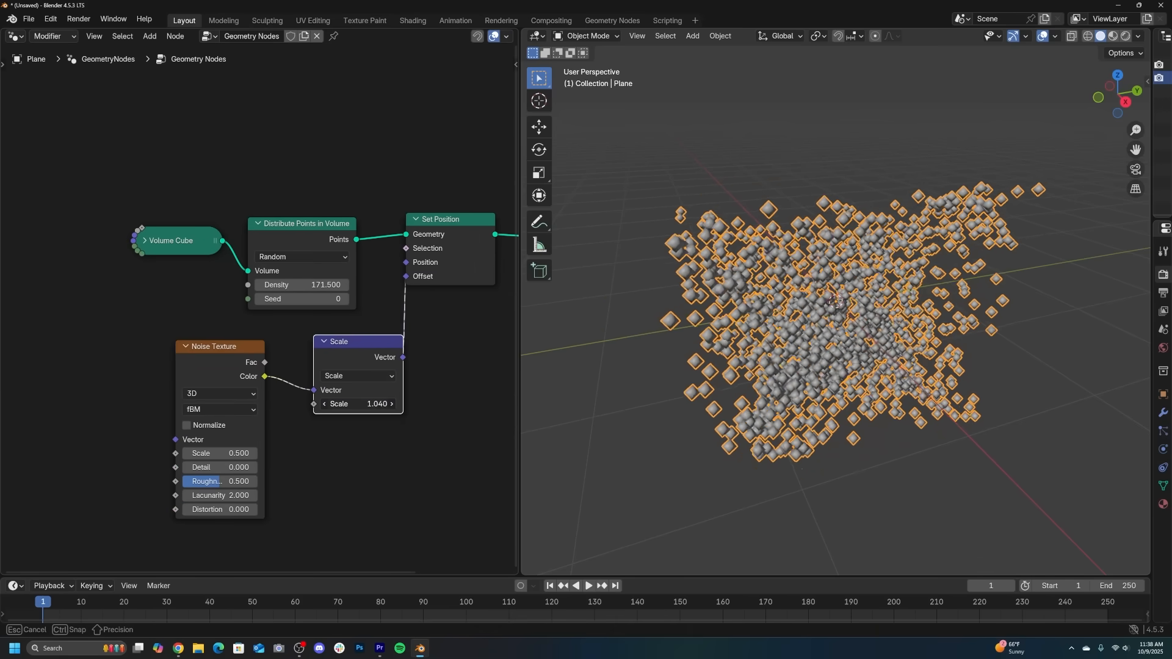
Tune the Vector Math scale and Noise Texture scale so the particle ring breaks into tendrils
drag(344, 404, 395, 404)
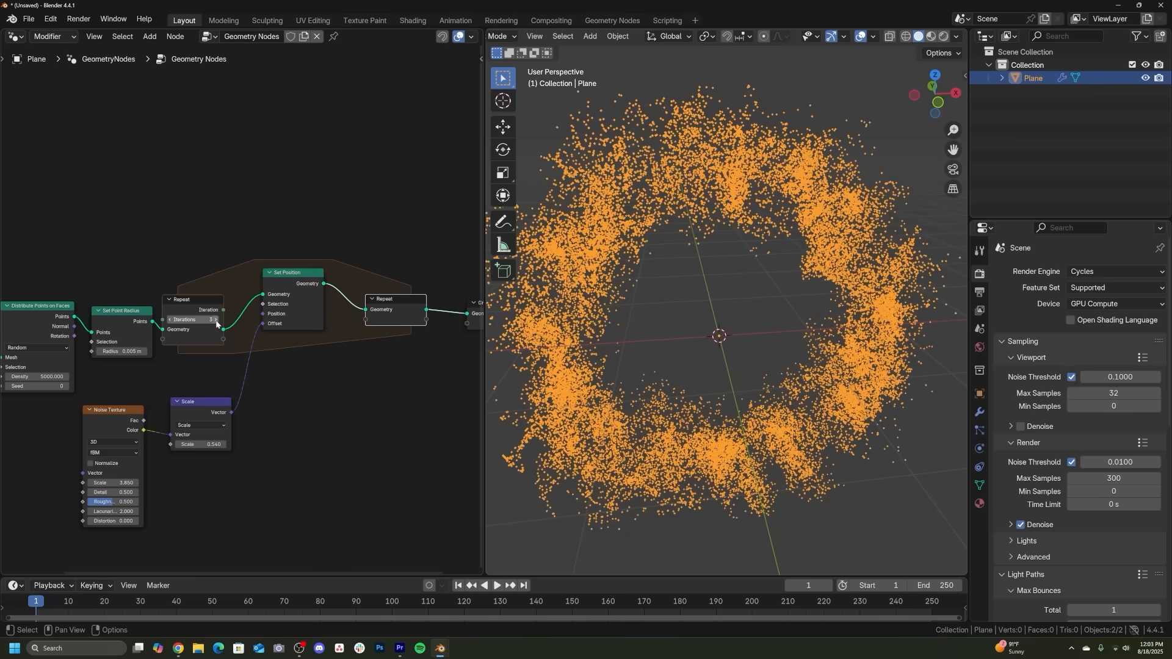
drag(126, 482, 111, 482)
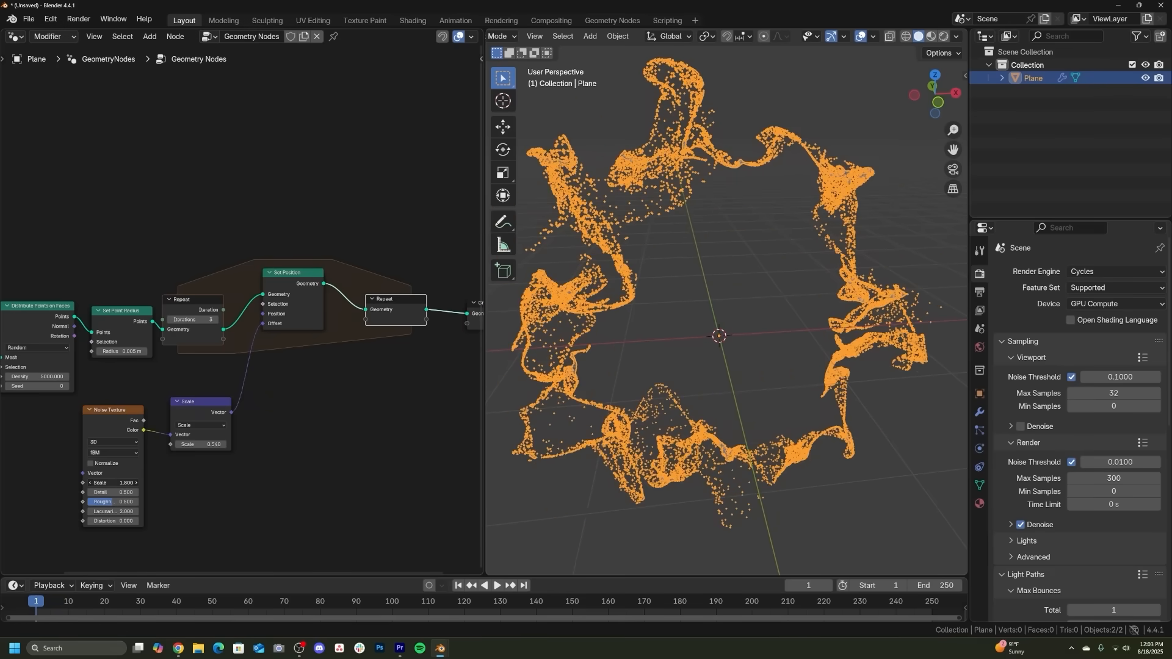
click(193, 323)
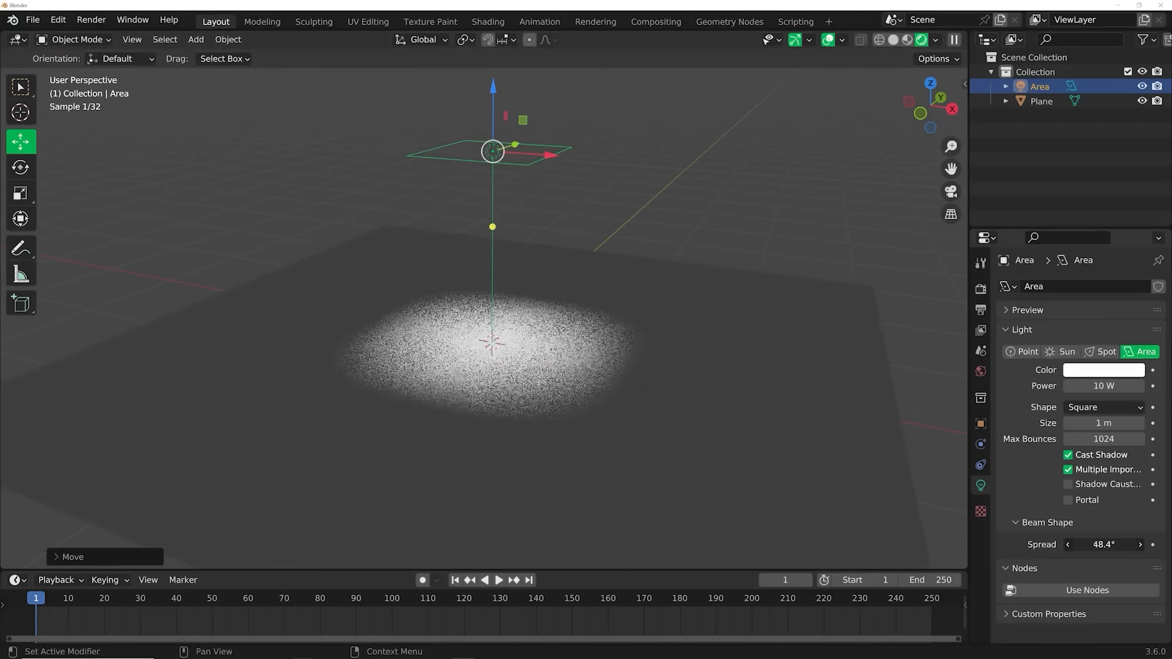
Switch to the Shading workspace to build the area light's projector shader nodes
click(487, 21)
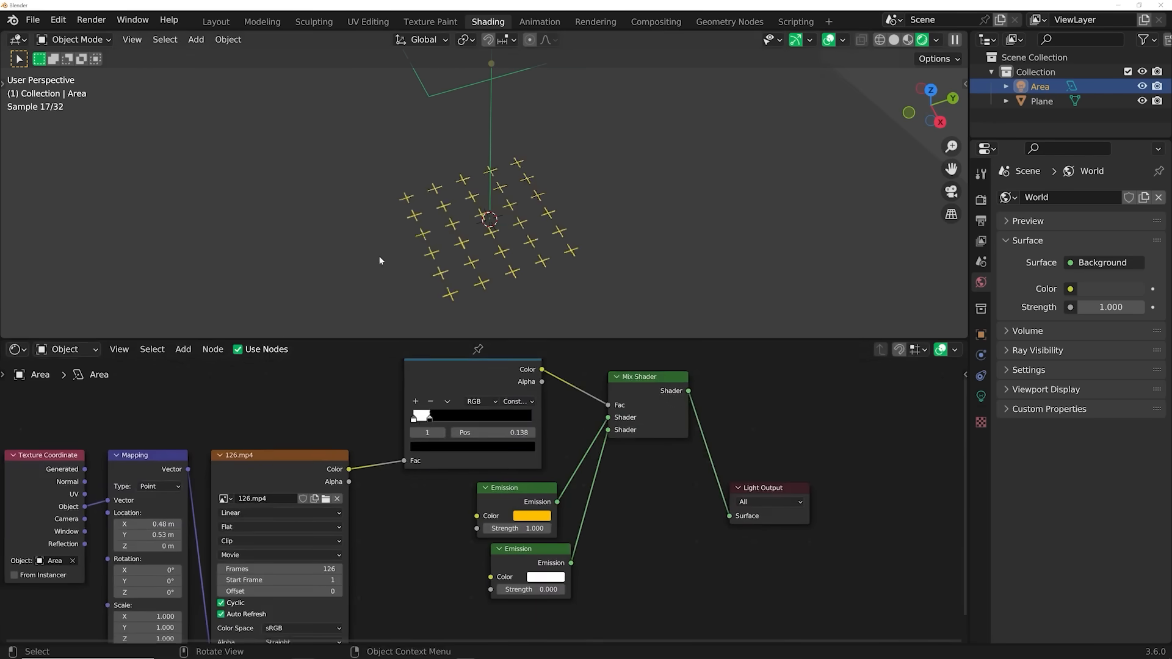
click(215, 21)
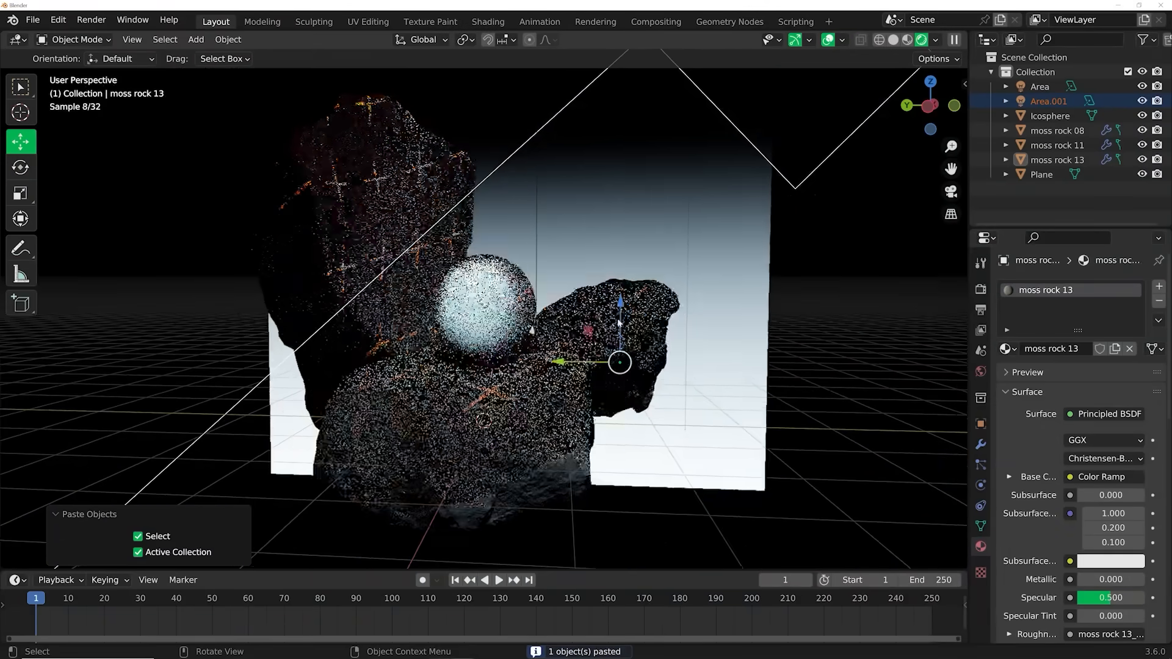